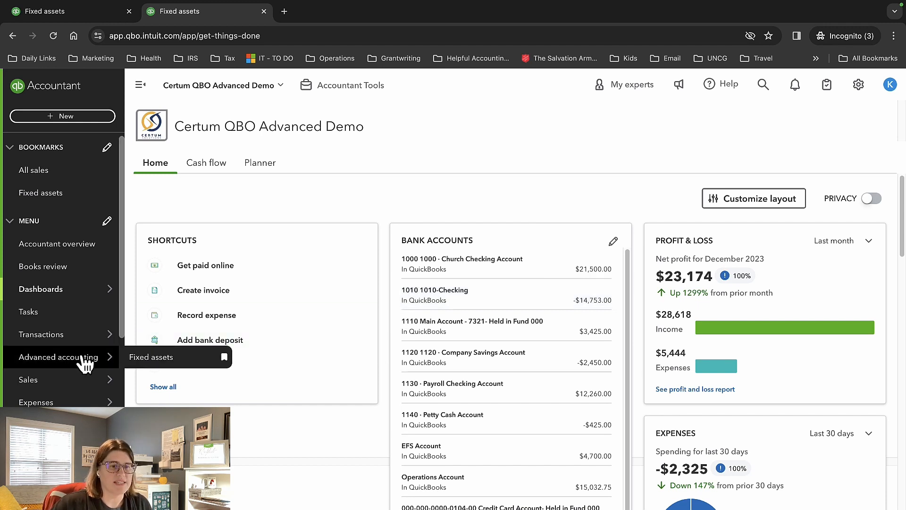
pyautogui.moveTo(151, 357)
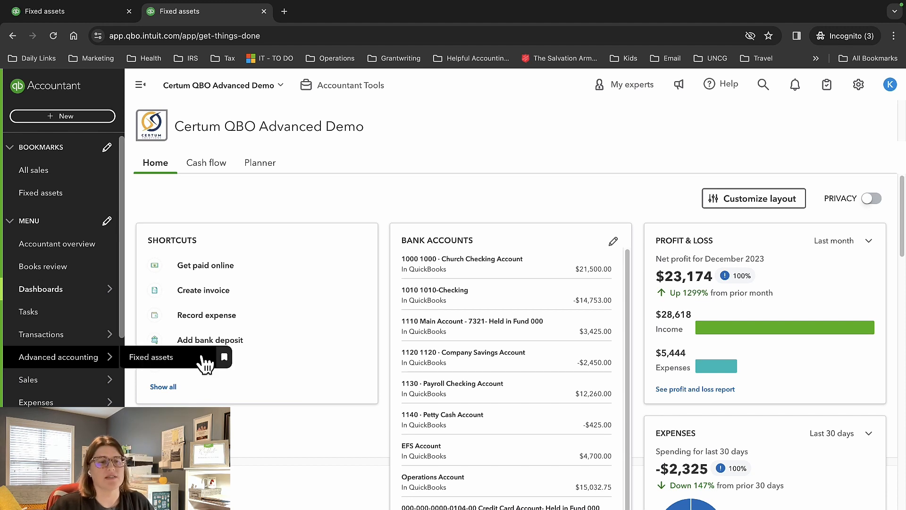
# Open the Fixed assets list showing the existing Dump Truck and Building assets.
pyautogui.click(151, 357)
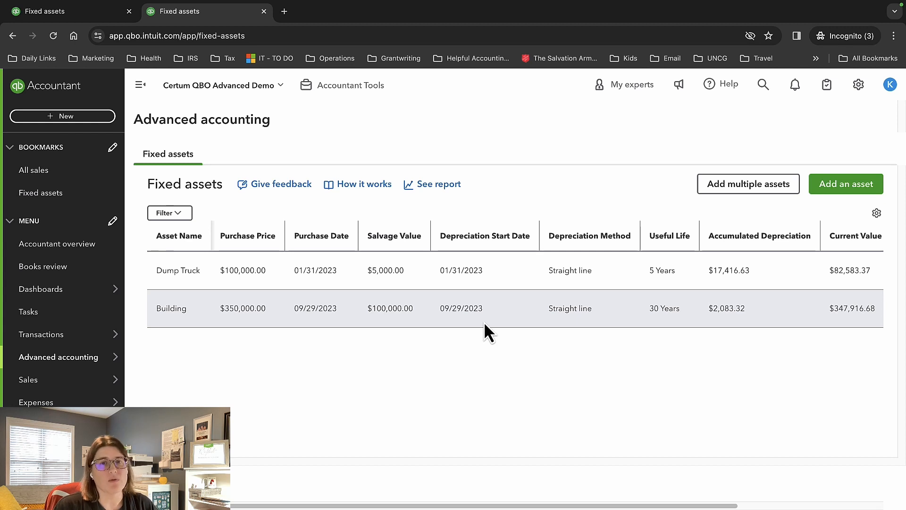
pyautogui.moveTo(577, 341)
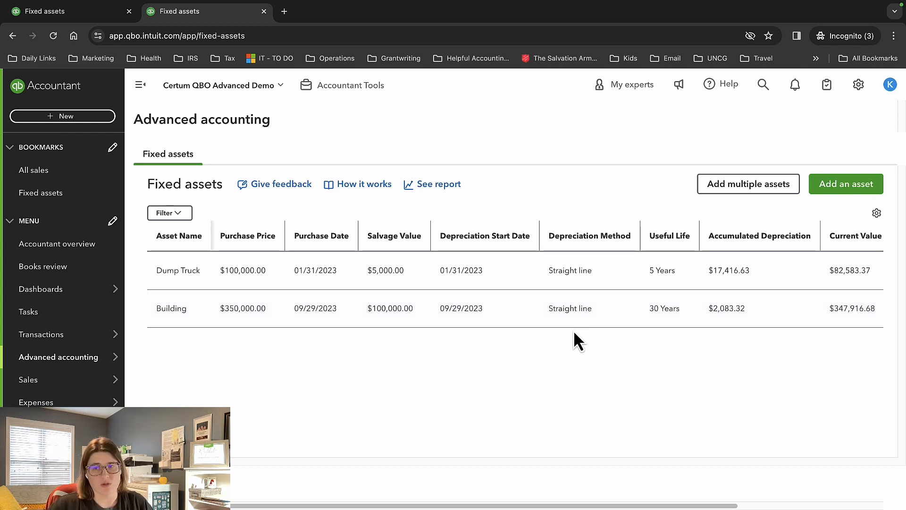
pyautogui.moveTo(751, 289)
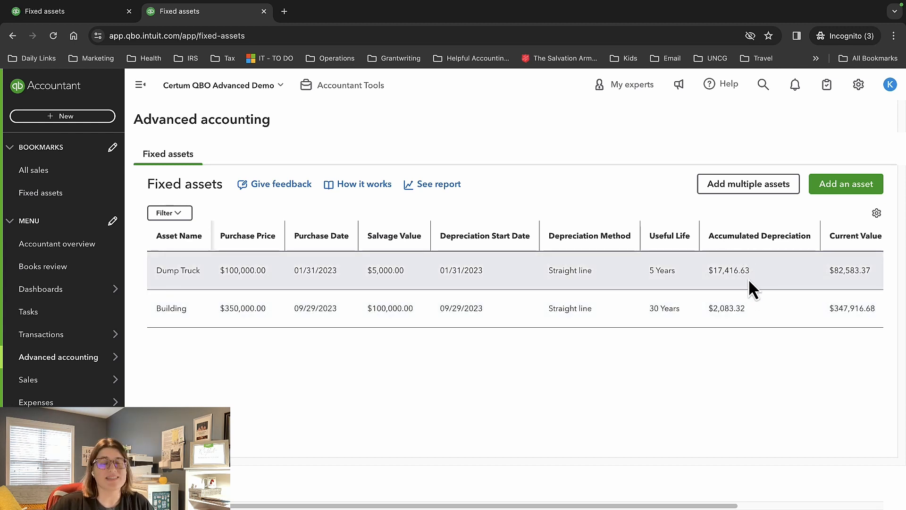
pyautogui.moveTo(831, 229)
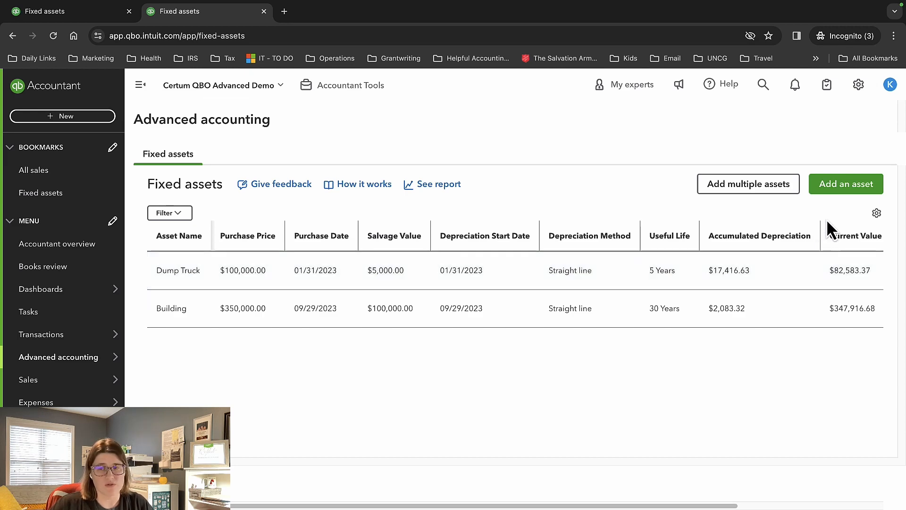
# Add a new asset named 'Dump Truck 2' with class Maintenance, location Warehouse and a placeholder description.
pyautogui.click(846, 185)
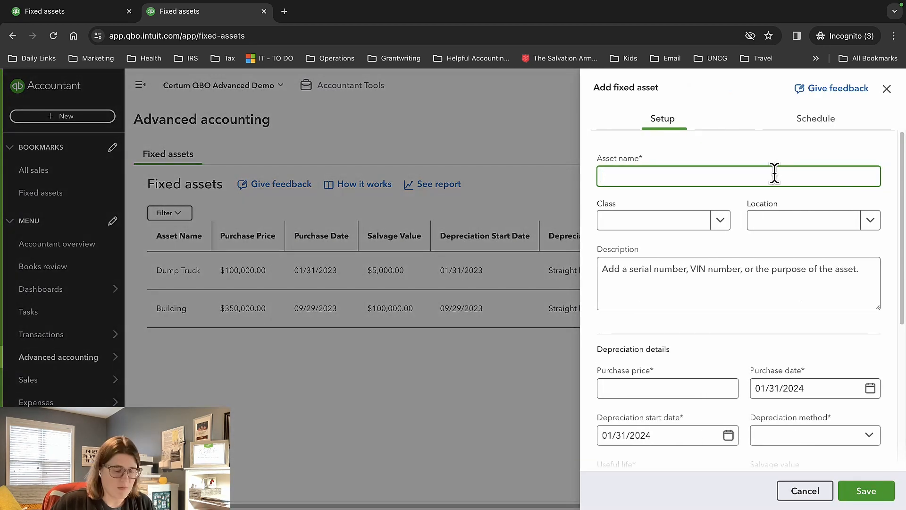
pyautogui.write('Dump Truck')
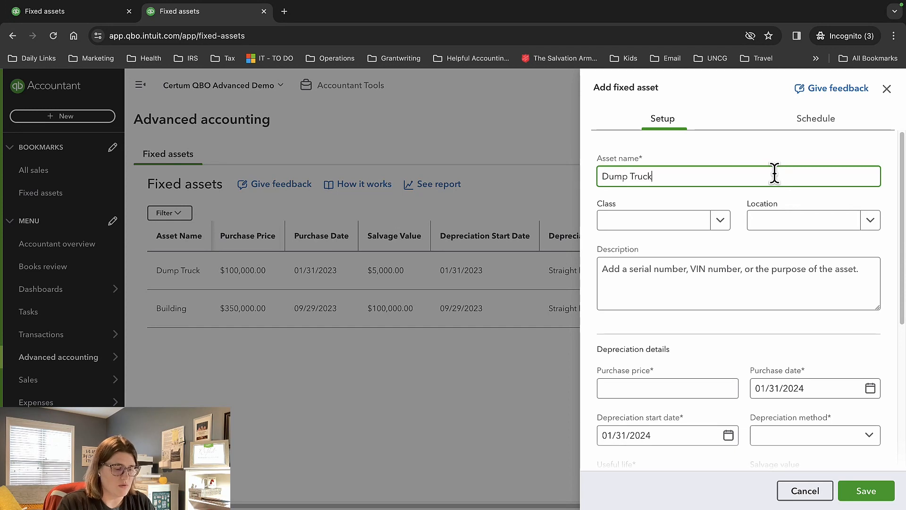
pyautogui.write('2')
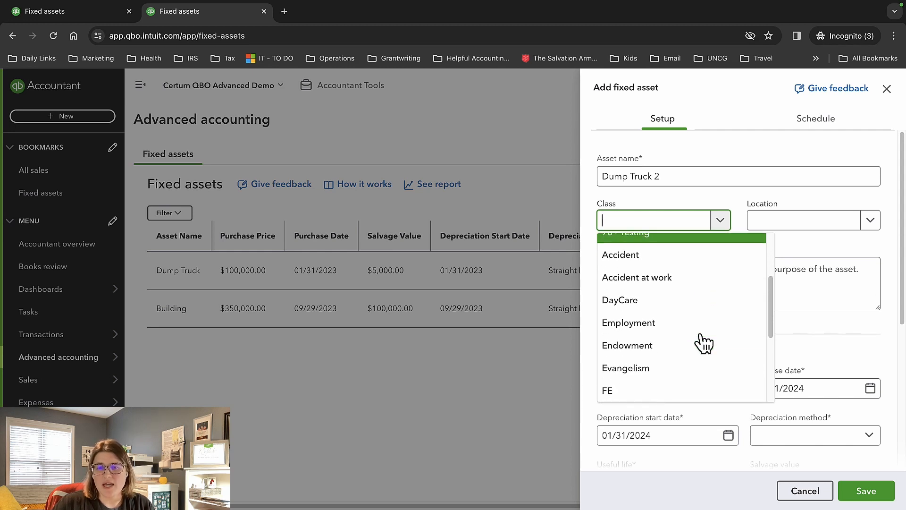
pyautogui.scroll(-3)
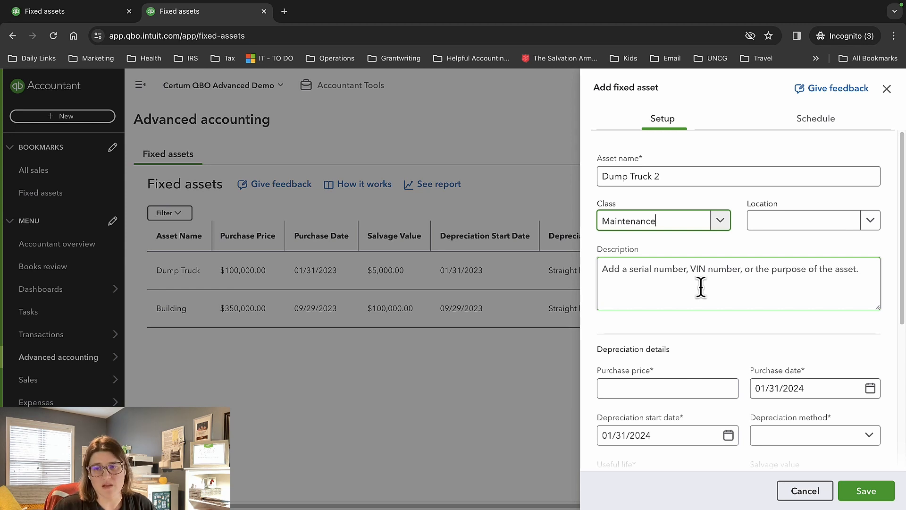
pyautogui.click(869, 220)
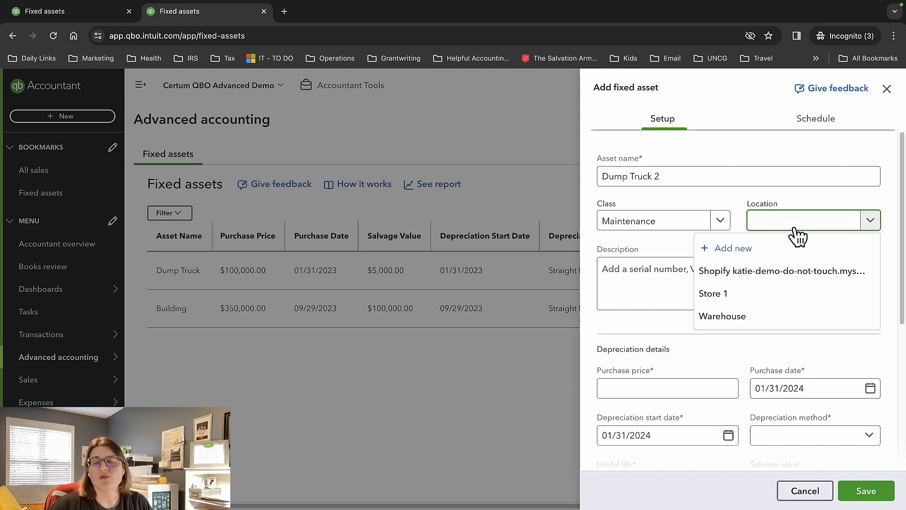
pyautogui.moveTo(774, 316)
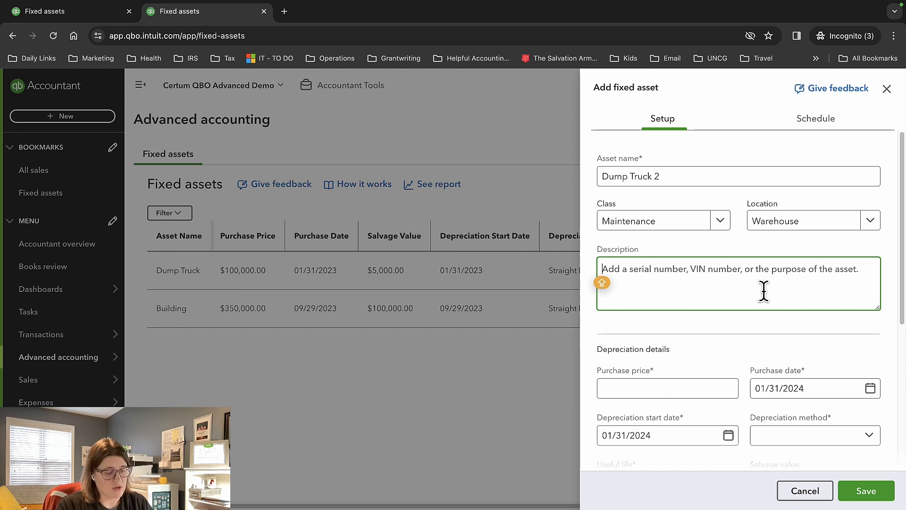
pyautogui.write('D;FGJDFOLKGJN')
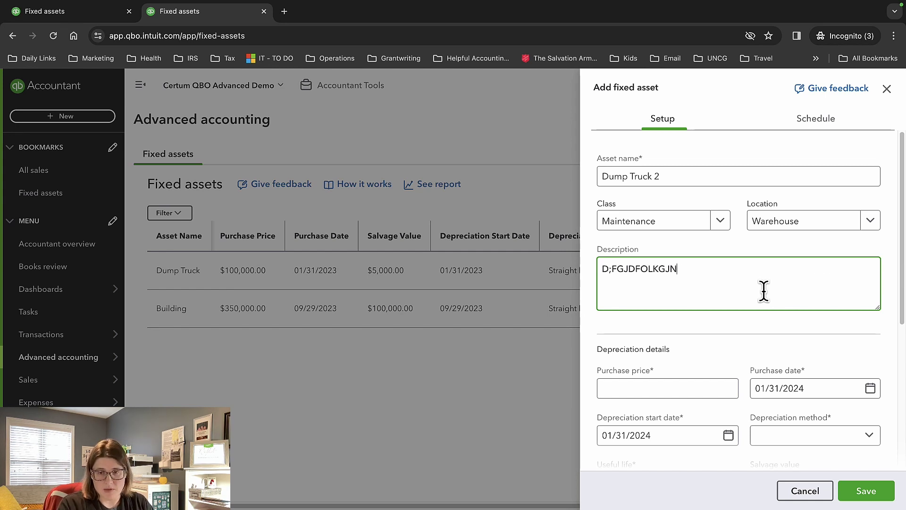
pyautogui.write('DFKNKN49587345980')
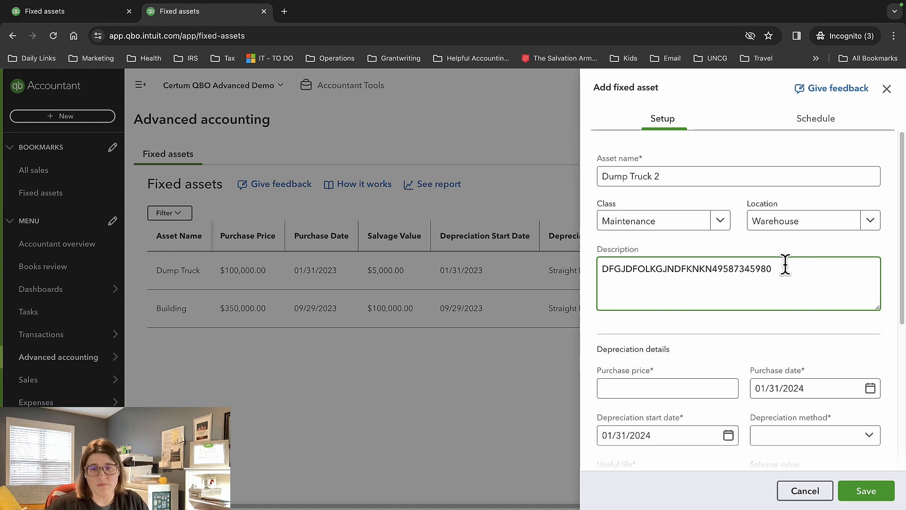
# Enter a 100000 purchase price and set purchase and depreciation start dates to 01/31/2023.
pyautogui.click(667, 388)
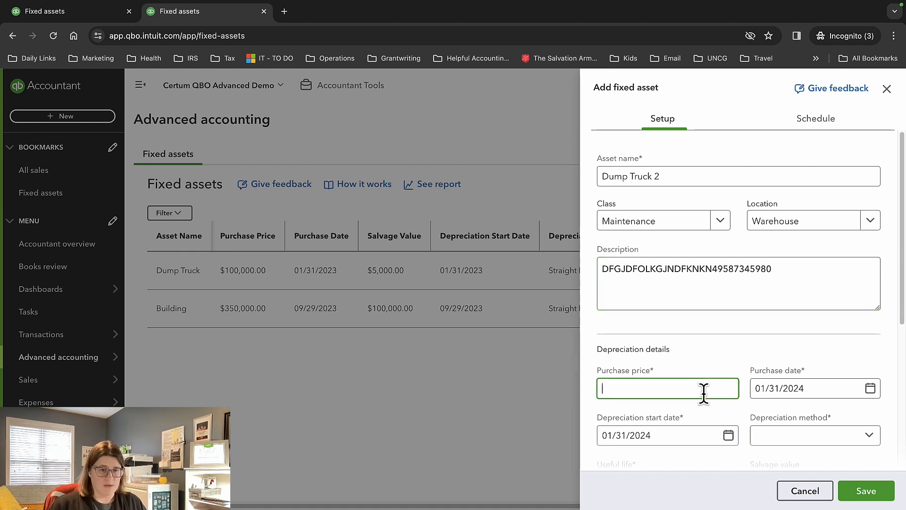
pyautogui.write('1')
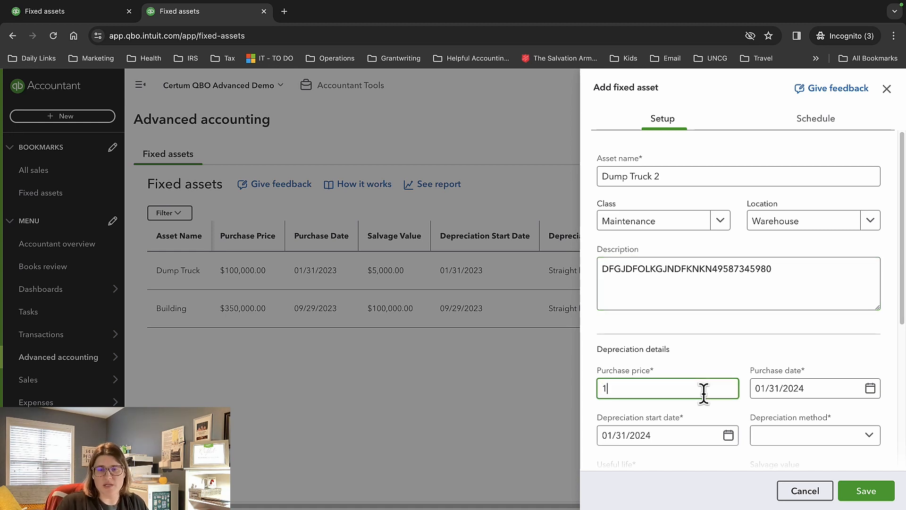
pyautogui.write('00000')
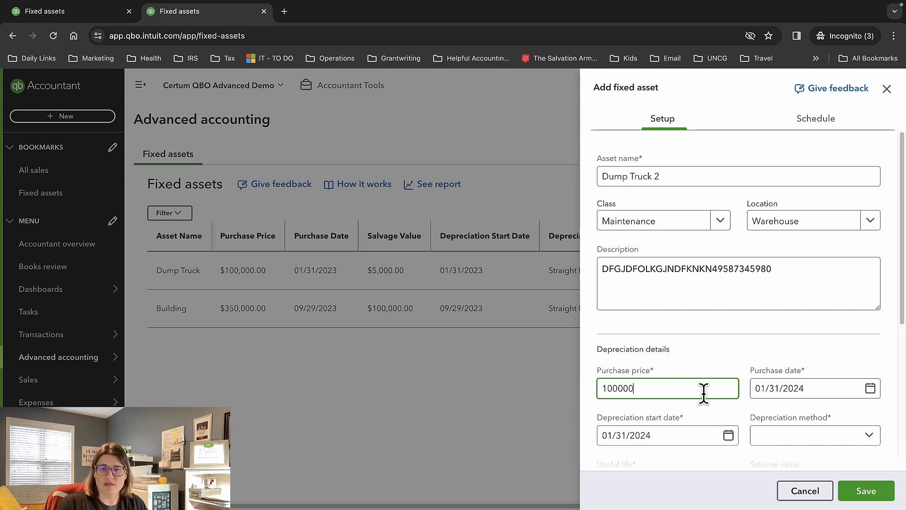
pyautogui.click(809, 388)
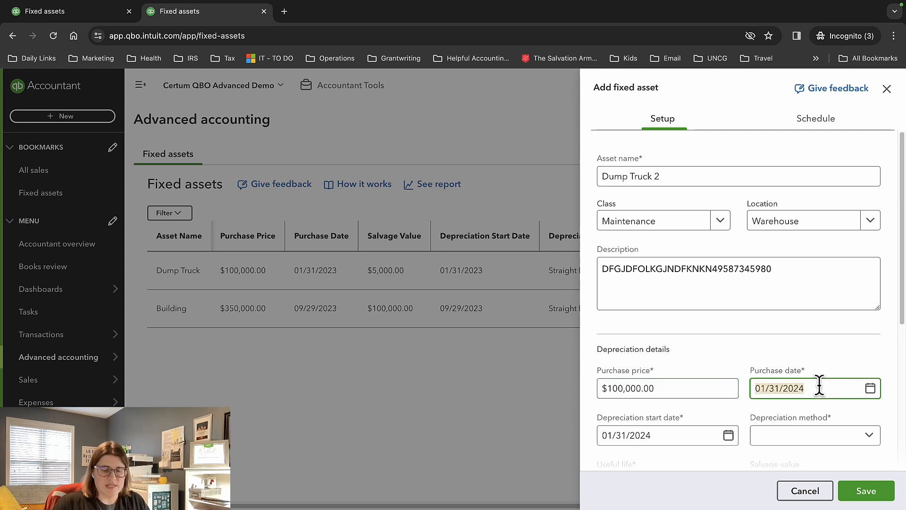
pyautogui.press('Backspace')
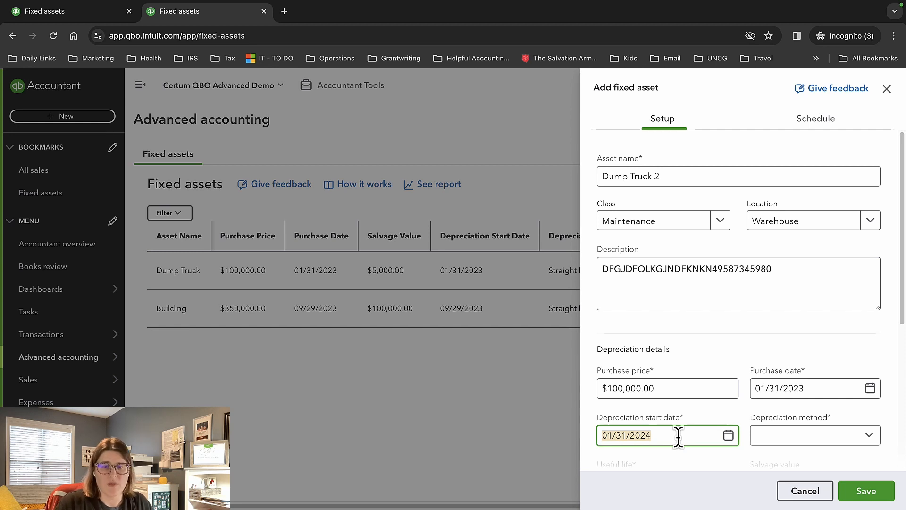
pyautogui.press('Backspace')
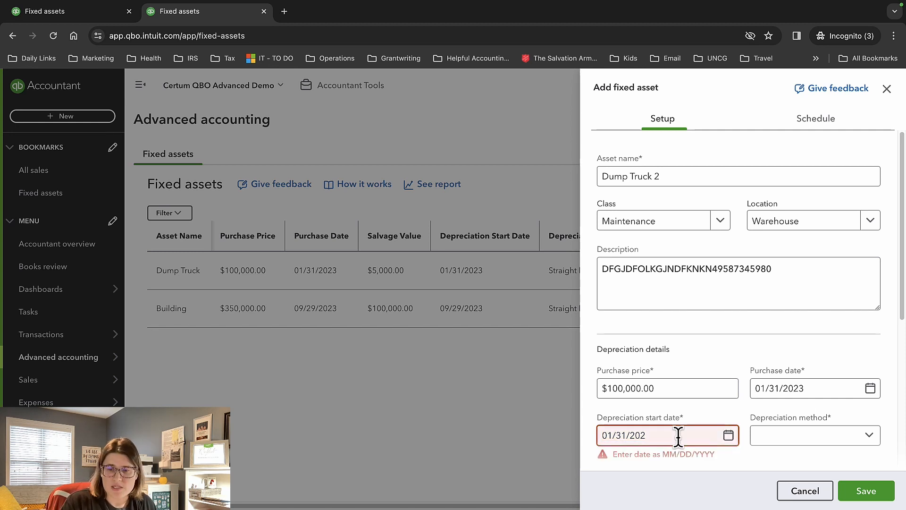
pyautogui.write('3')
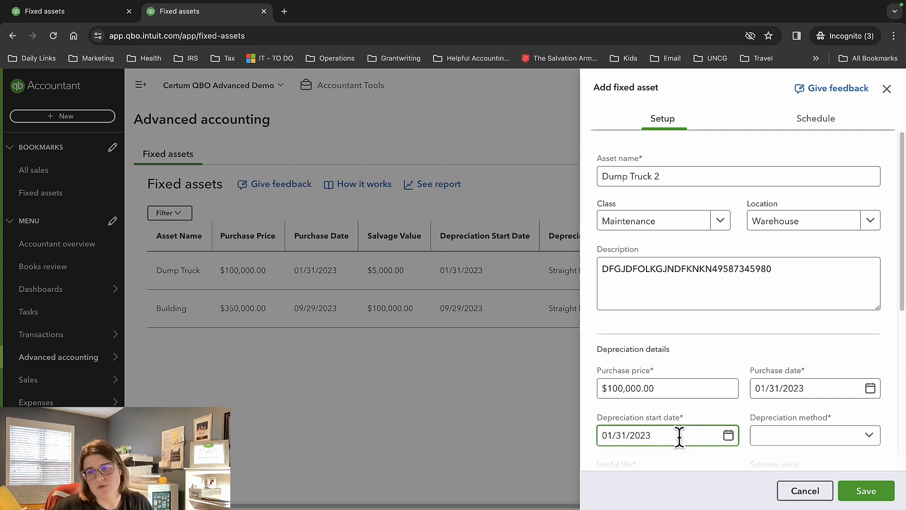
pyautogui.scroll(-3)
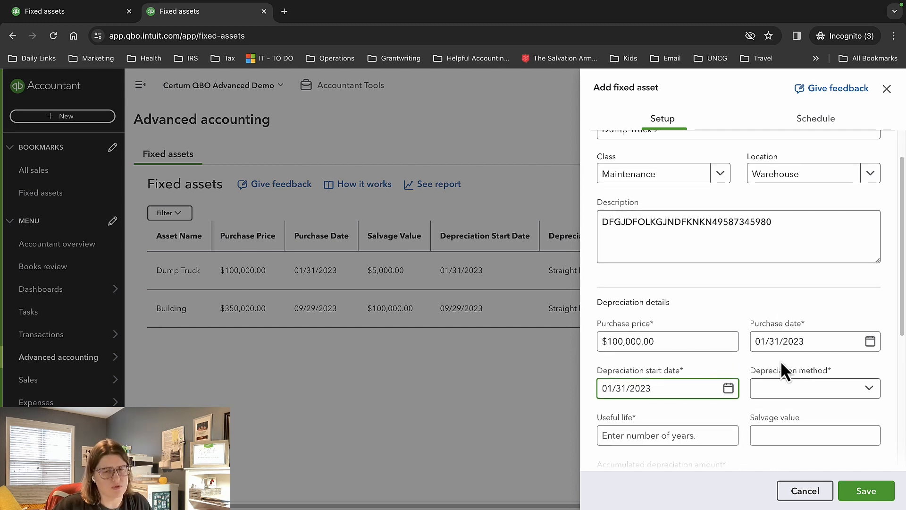
pyautogui.click(815, 388)
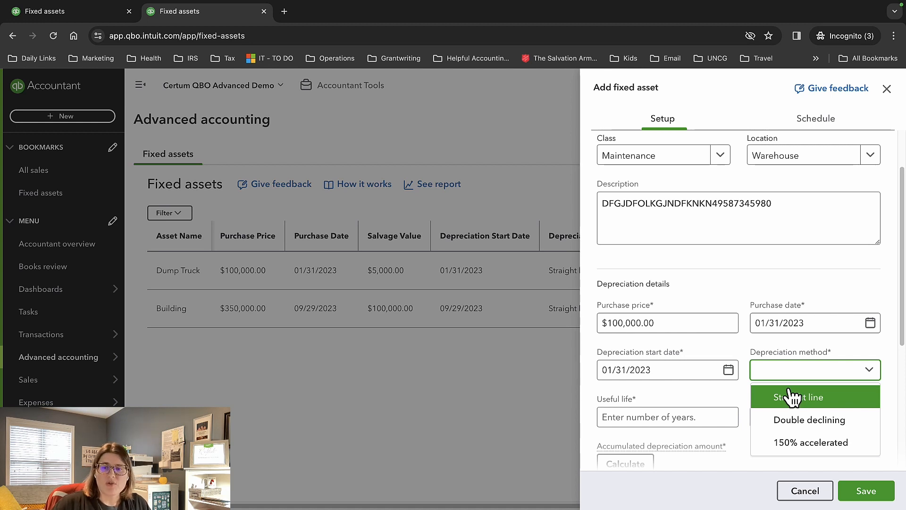
# Choose straight line depreciation with a 5-year useful life and a 10000 salvage value.
pyautogui.click(799, 397)
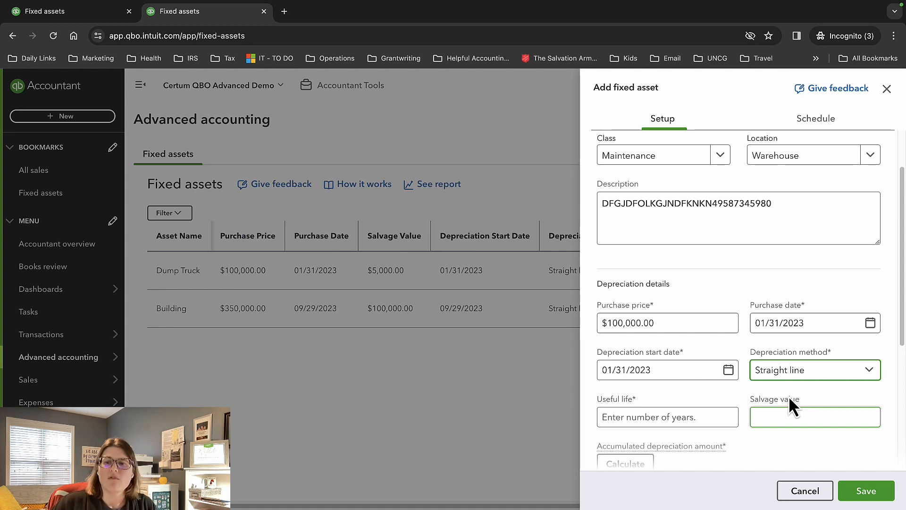
pyautogui.moveTo(876, 452)
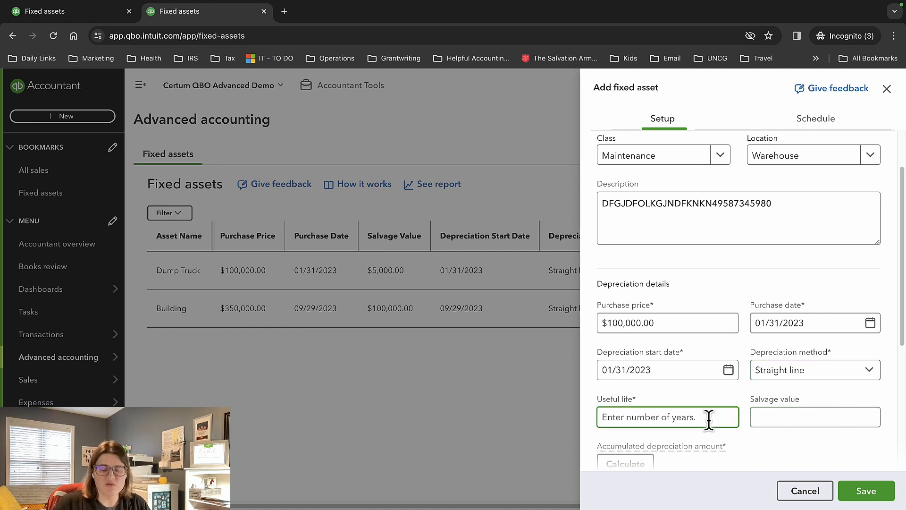
pyautogui.write('5')
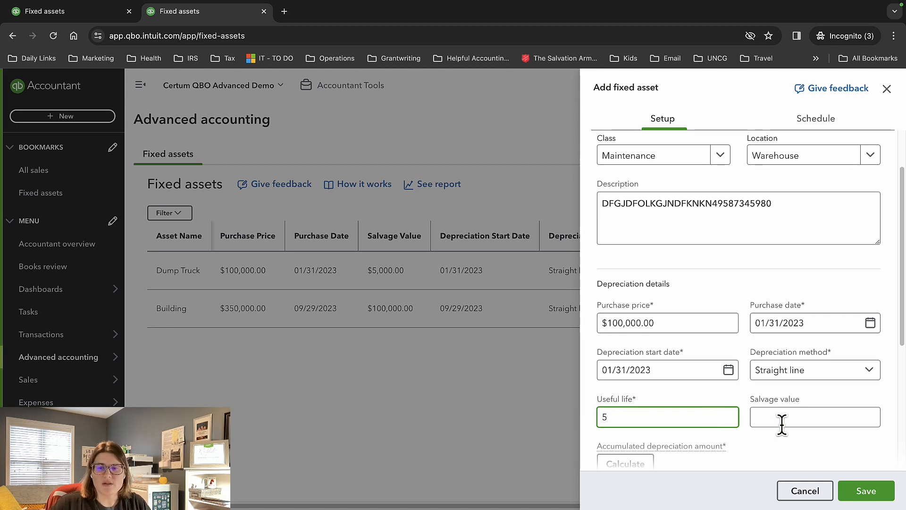
pyautogui.click(814, 417)
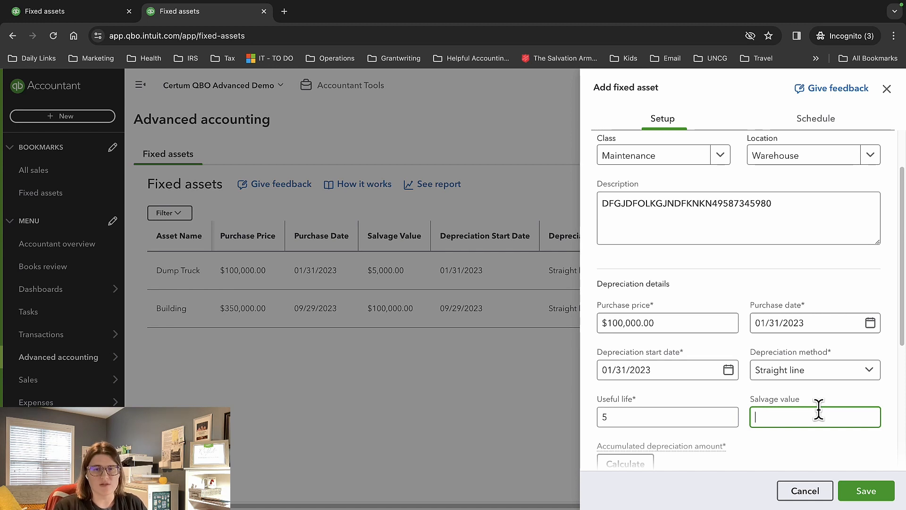
pyautogui.write('10')
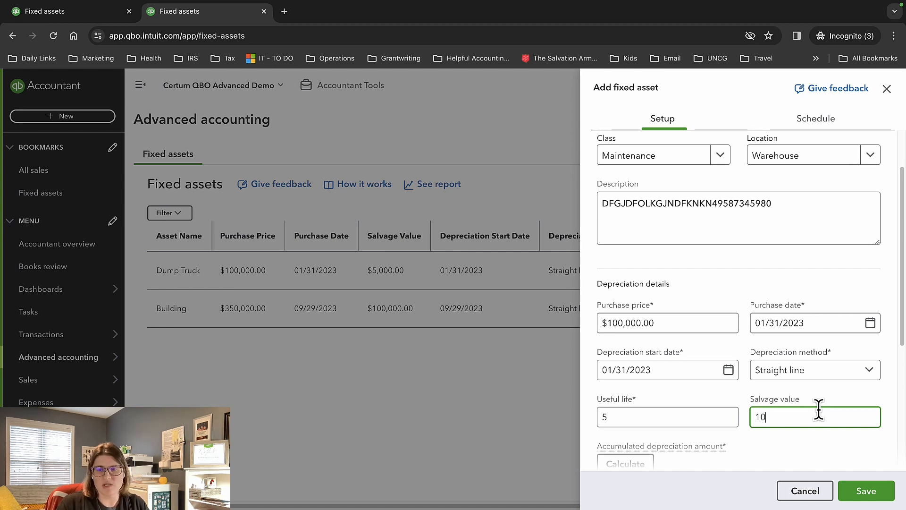
pyautogui.write('000')
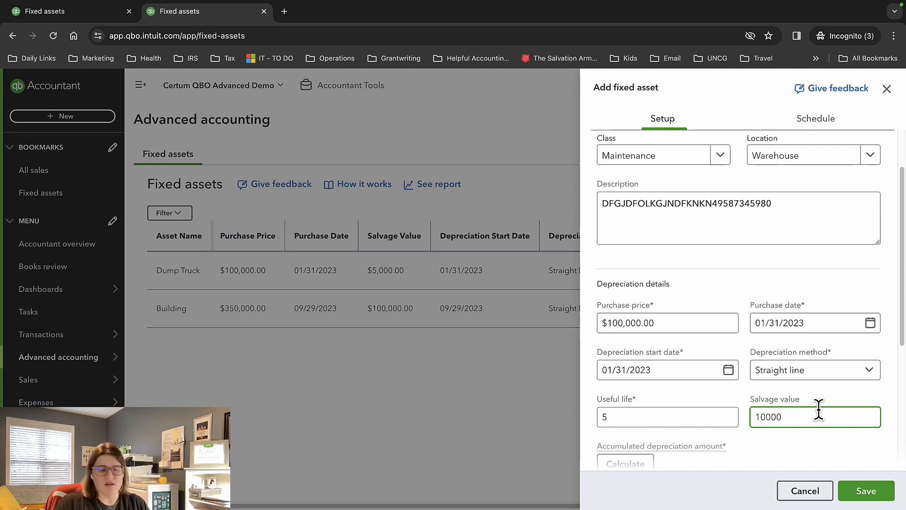
pyautogui.scroll(-3)
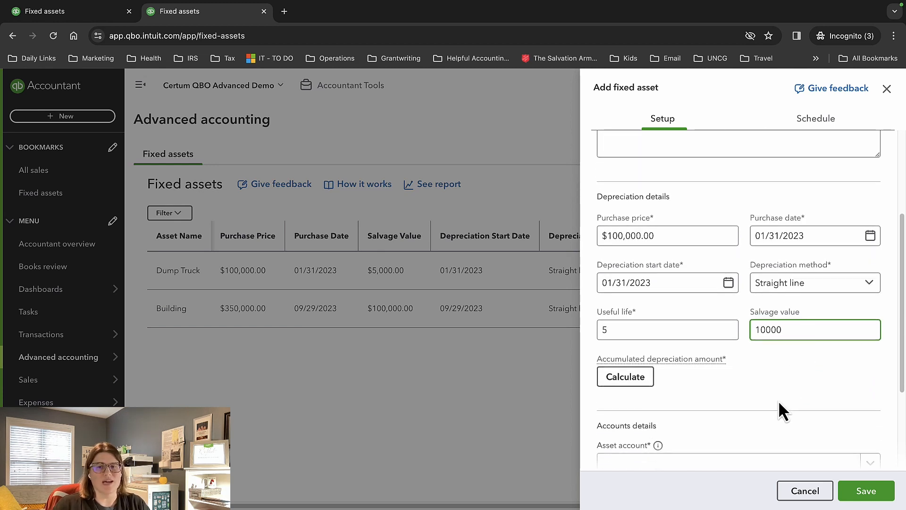
pyautogui.click(775, 384)
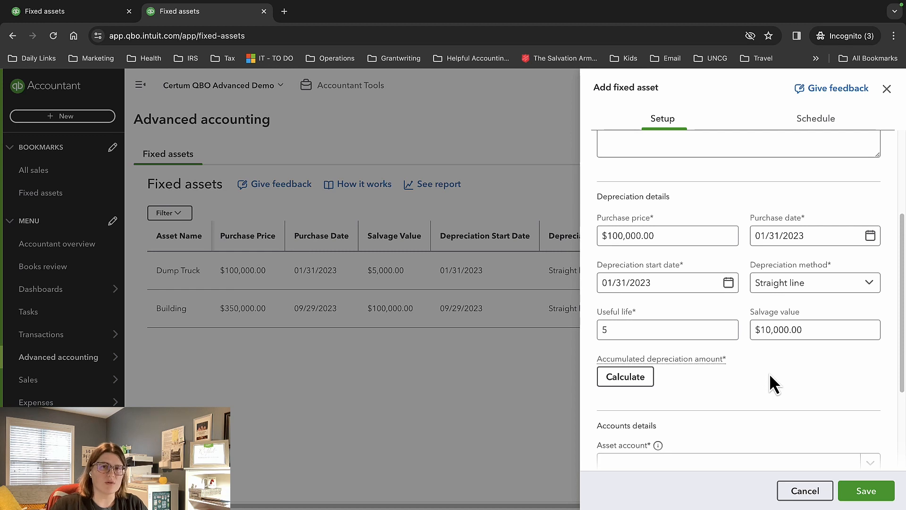
pyautogui.moveTo(764, 376)
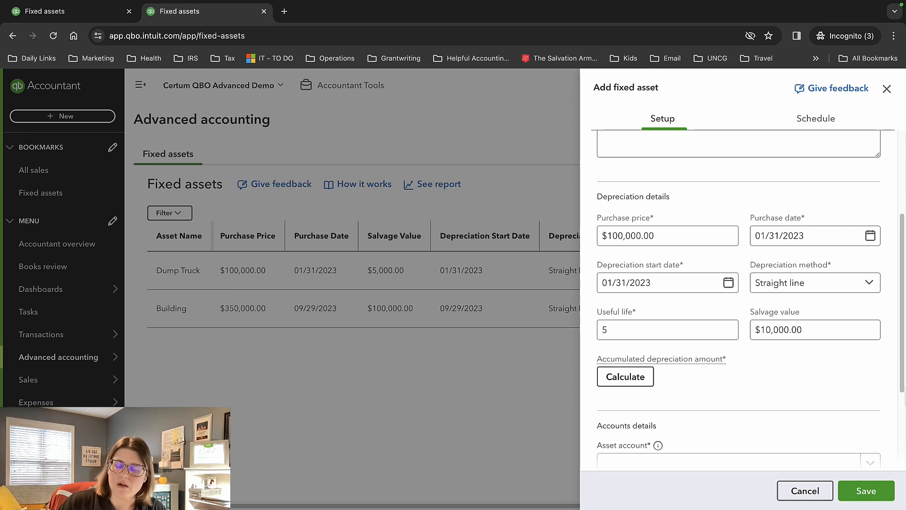
# Calculate the accumulated depreciation, giving $16,500.00, and move down to the Accounts section.
pyautogui.click(625, 377)
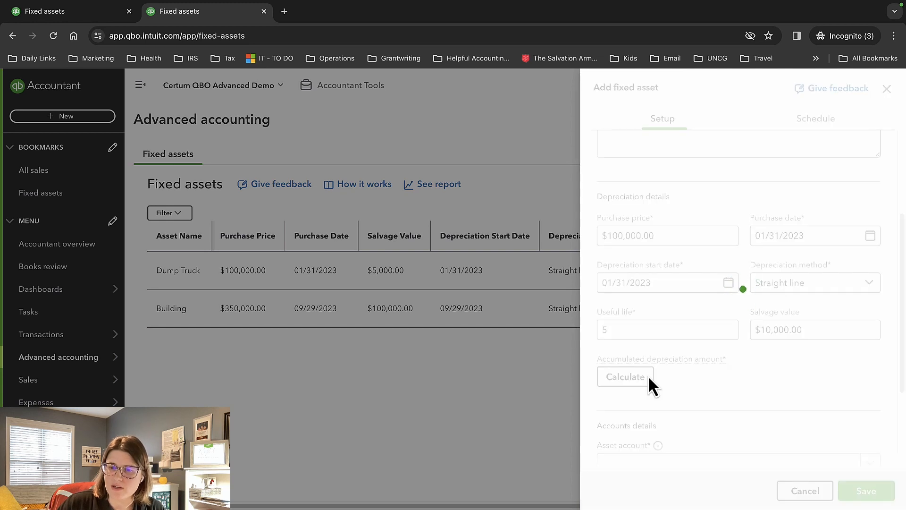
pyautogui.click(625, 377)
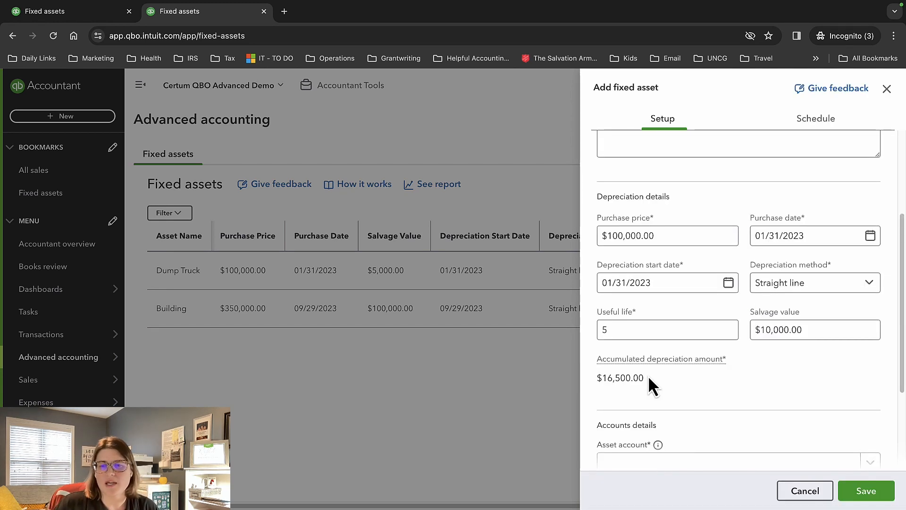
pyautogui.moveTo(650, 359)
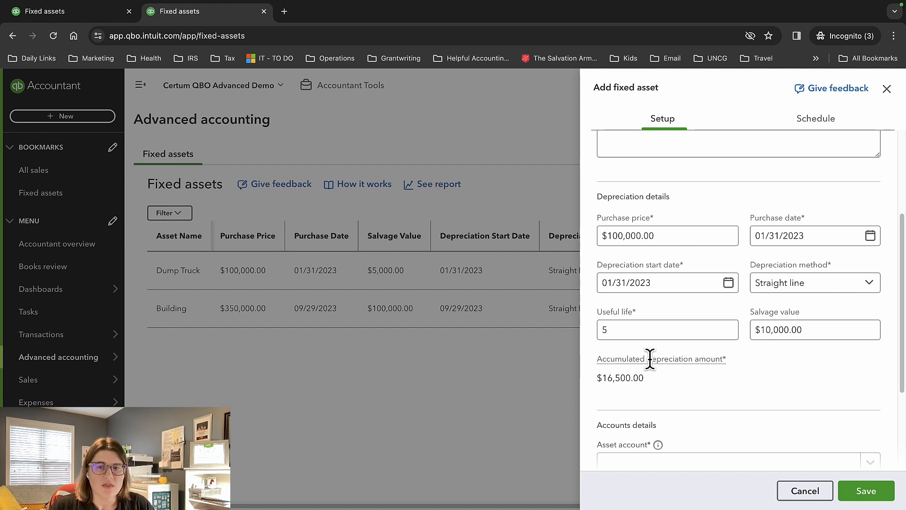
pyautogui.scroll(-3)
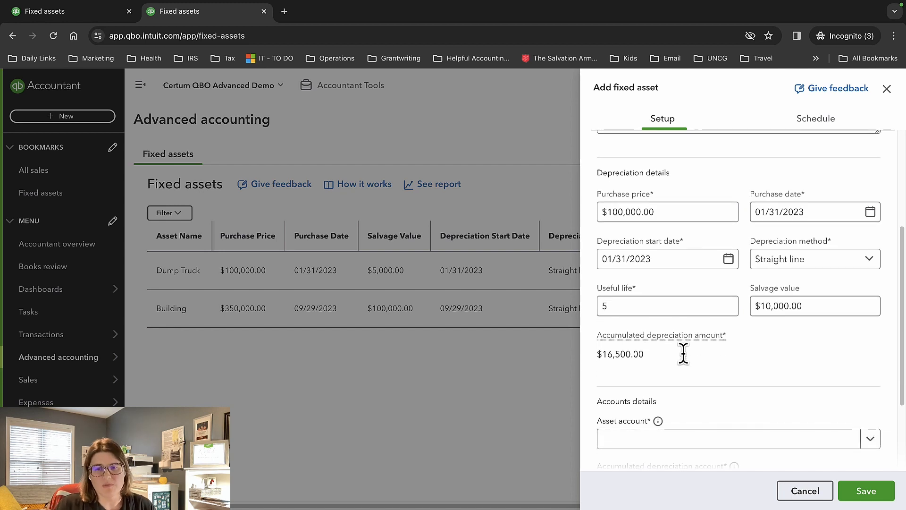
pyautogui.scroll(-3)
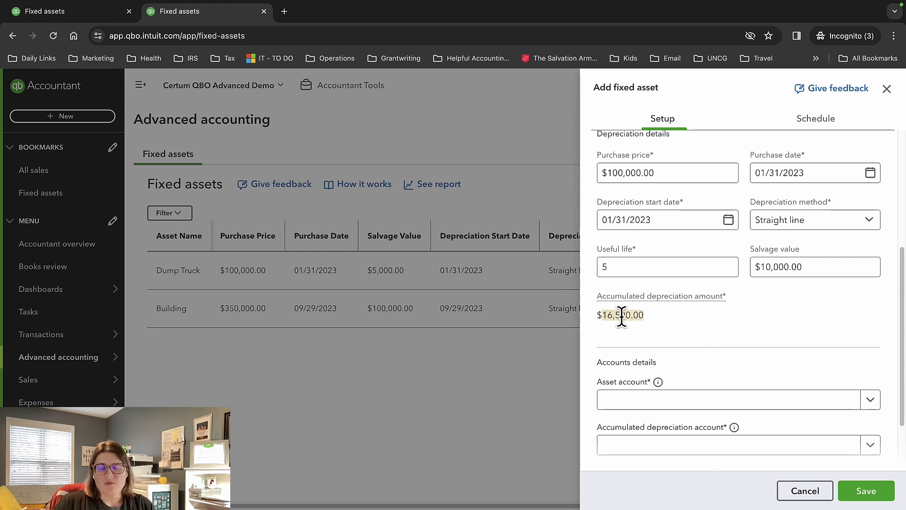
pyautogui.scroll(-3)
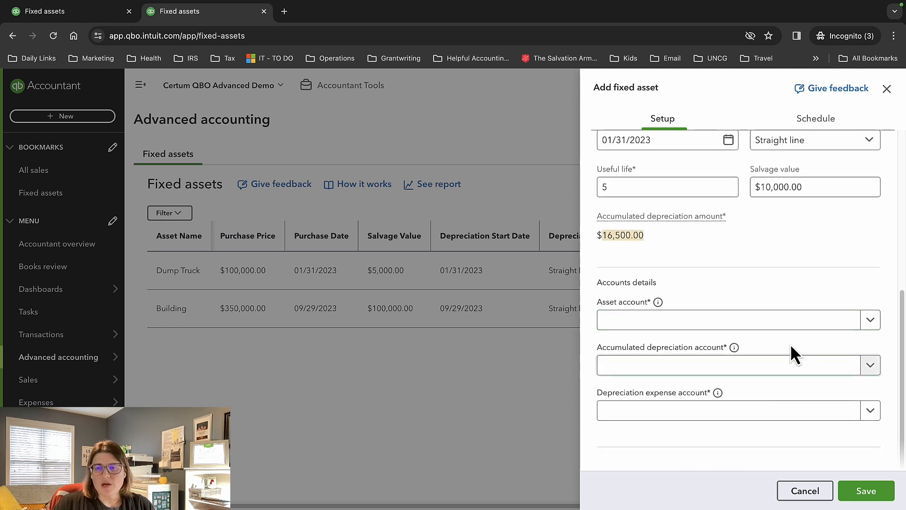
# Link the Dump Truck asset account, Accum Depr Dump Truck, and 6150 · Depreciation Expense.
pyautogui.click(735, 320)
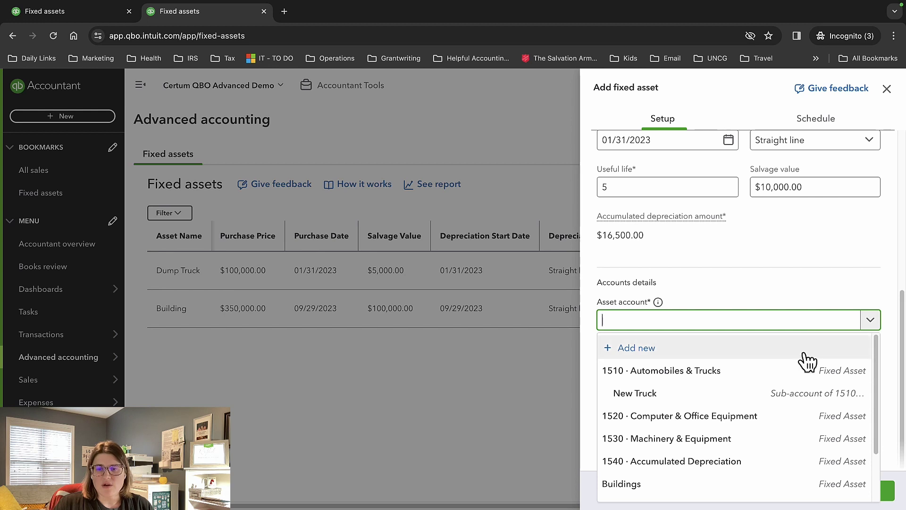
pyautogui.scroll(-3)
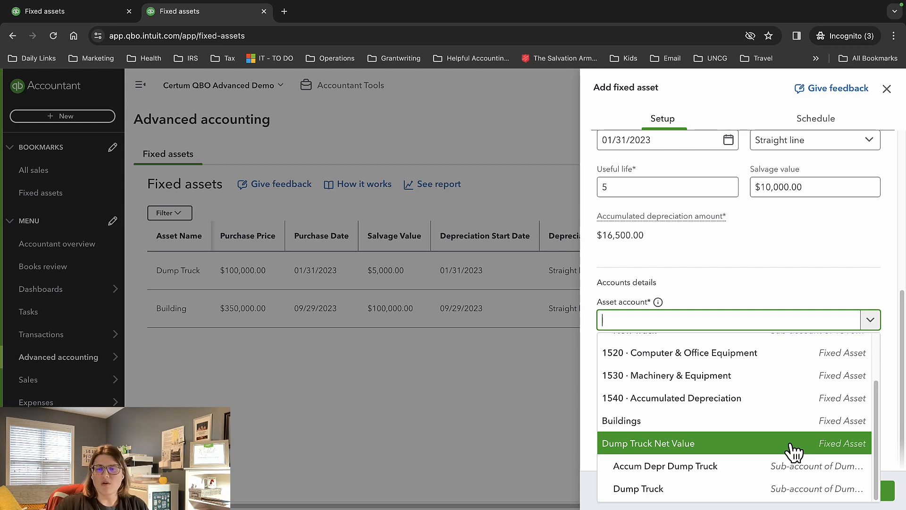
pyautogui.moveTo(653, 449)
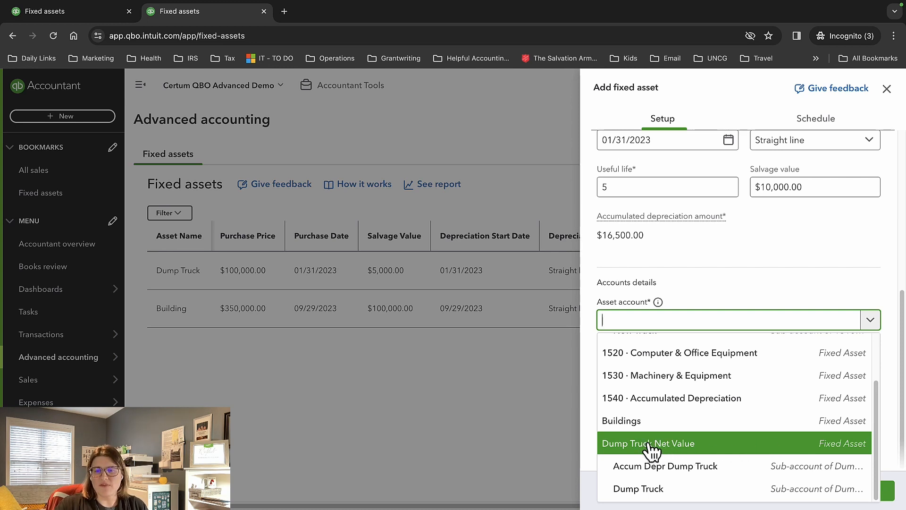
pyautogui.moveTo(724, 449)
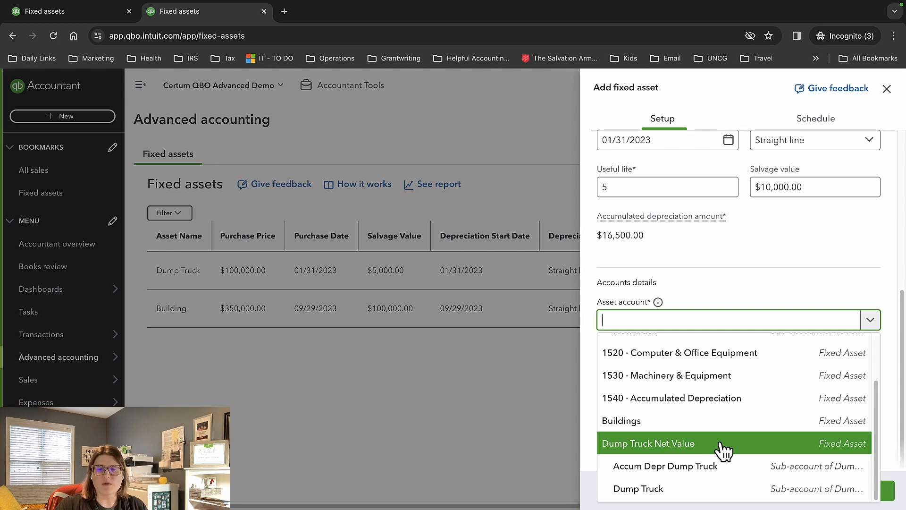
pyautogui.moveTo(722, 488)
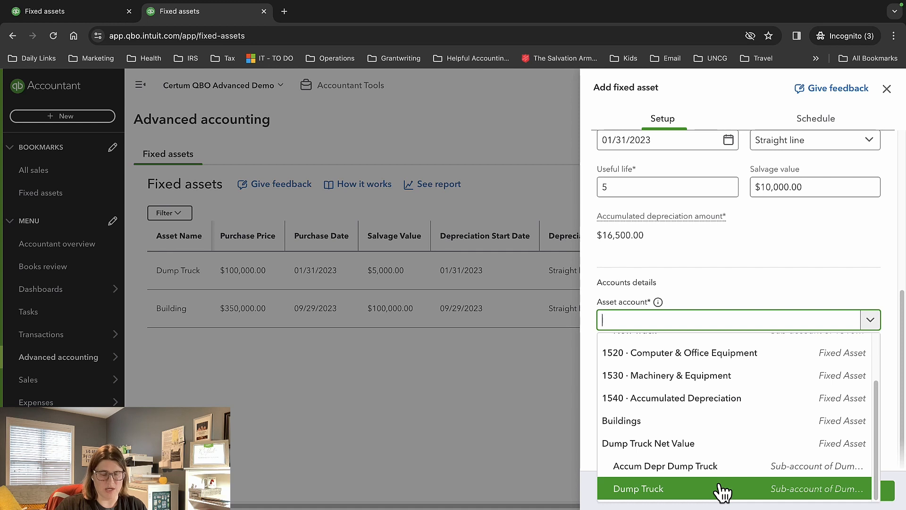
pyautogui.moveTo(722, 466)
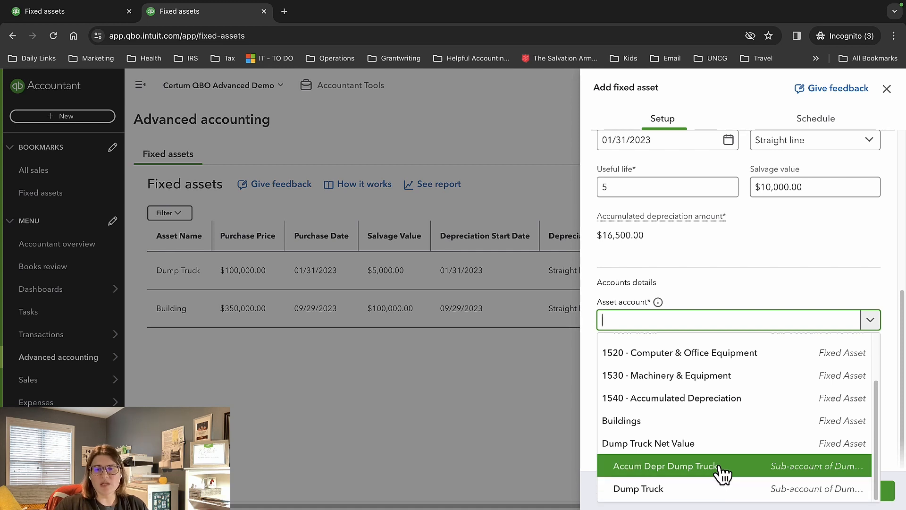
pyautogui.moveTo(725, 488)
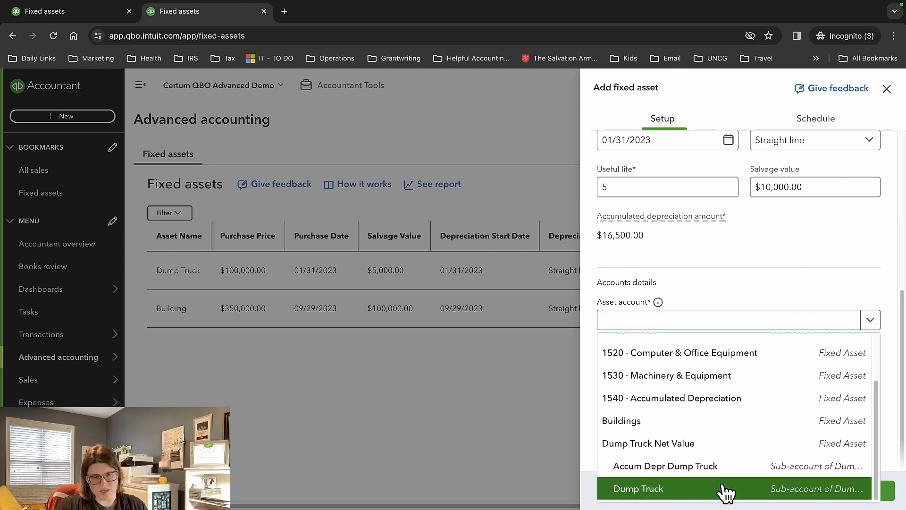
pyautogui.scroll(3)
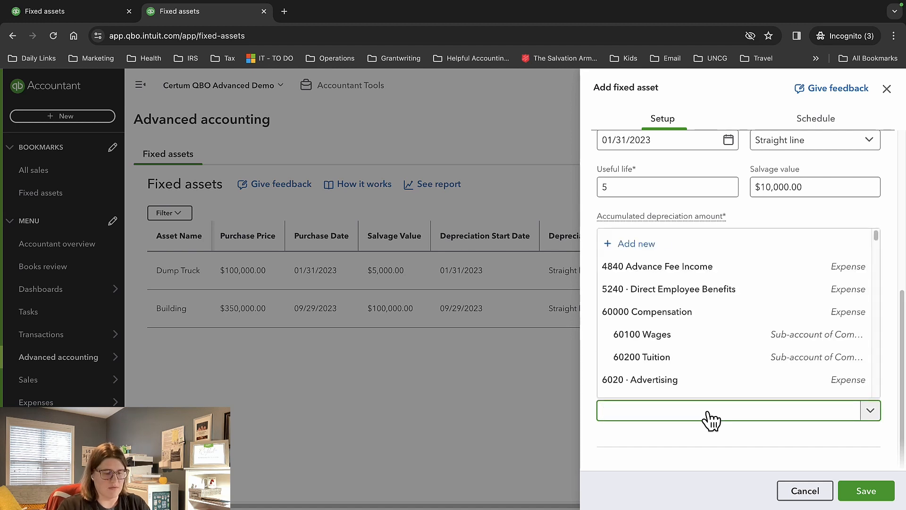
pyautogui.write('dep')
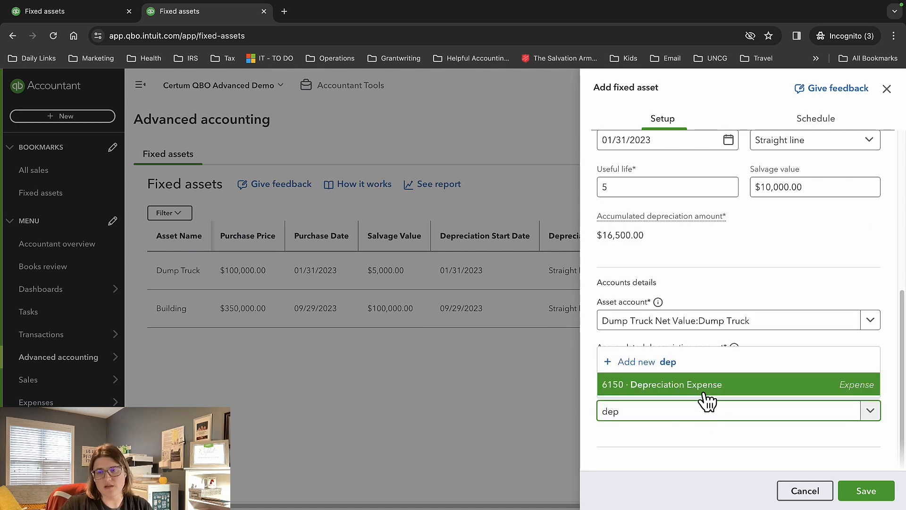
pyautogui.click(673, 384)
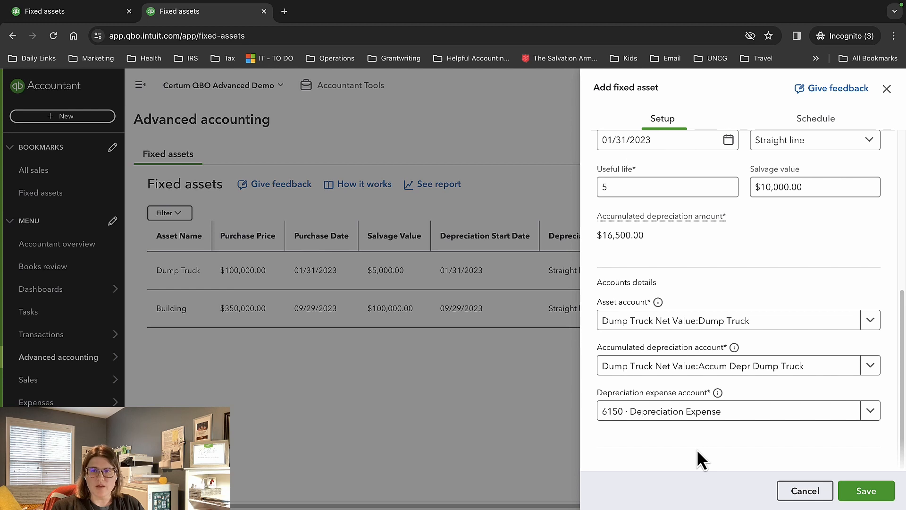
pyautogui.moveTo(751, 468)
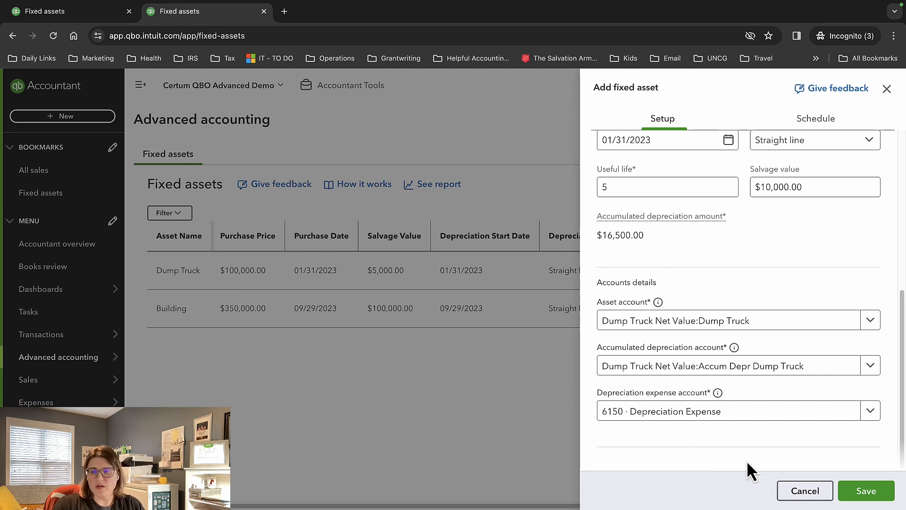
# Save Dump Truck 2 and review its 2024–2028 schedule of $18,000 yearly depreciation, dismissing the notice.
pyautogui.click(866, 490)
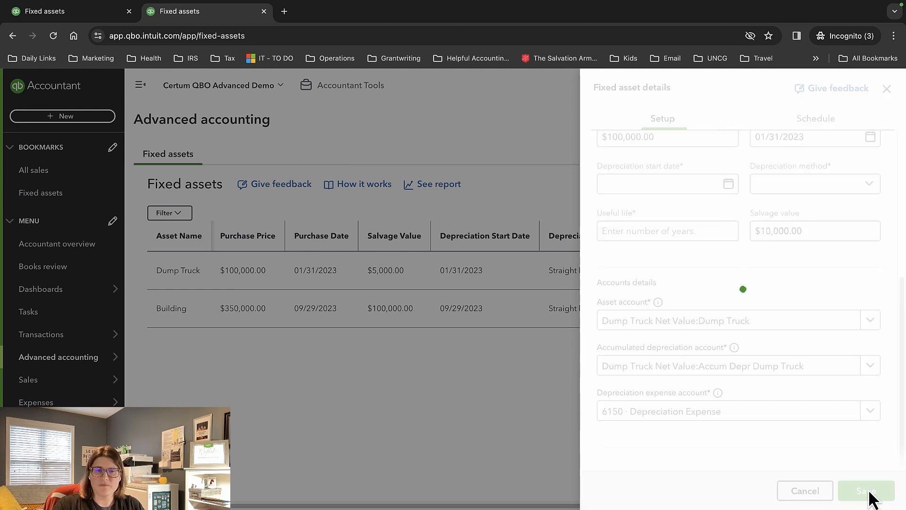
pyautogui.click(866, 490)
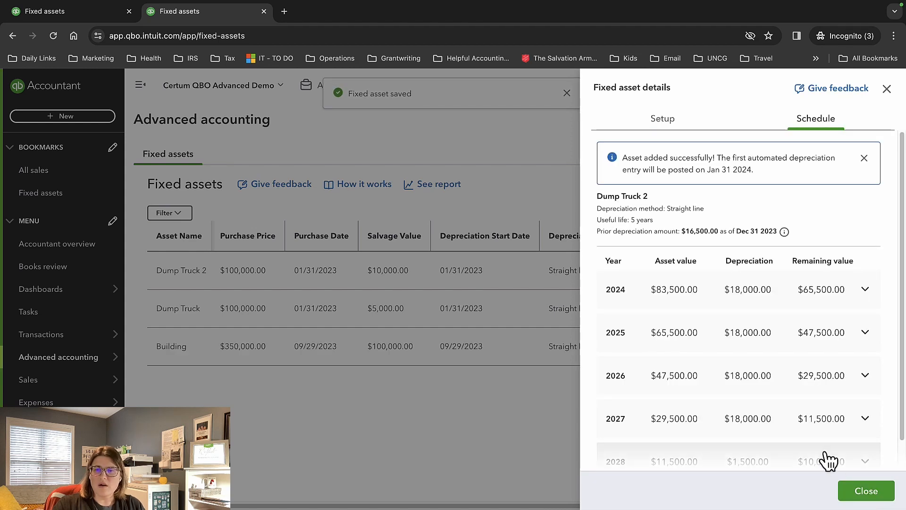
pyautogui.moveTo(617, 405)
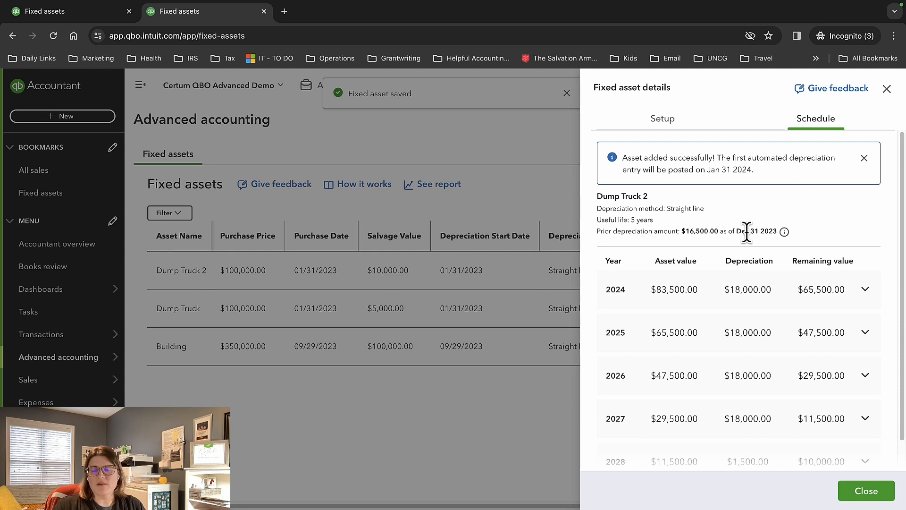
pyautogui.scroll(-3)
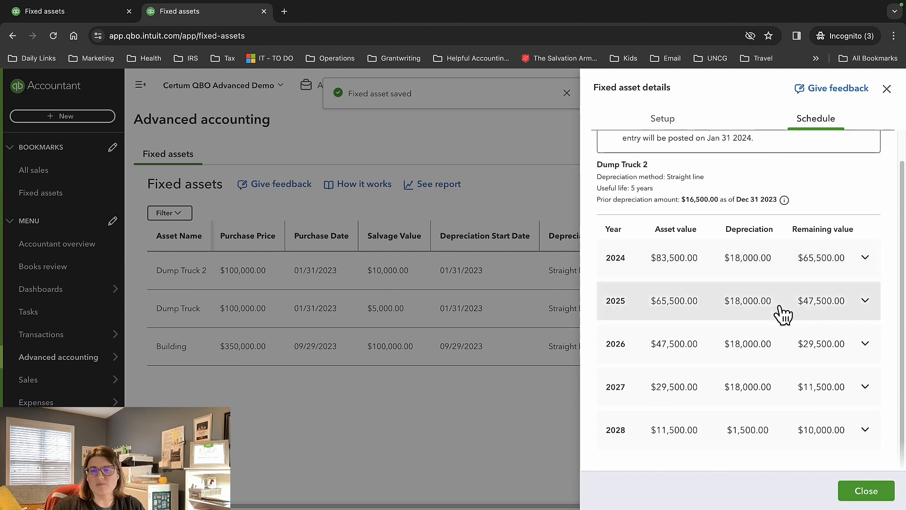
pyautogui.scroll(3)
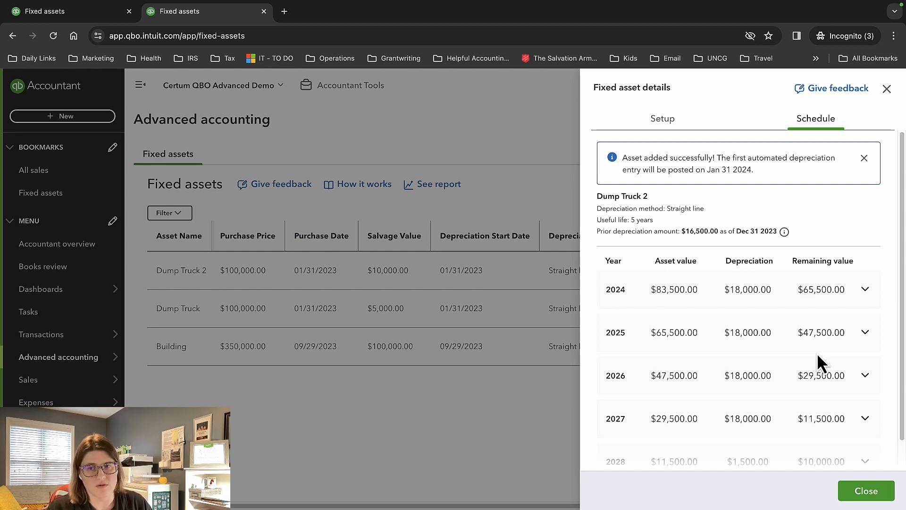
pyautogui.moveTo(830, 352)
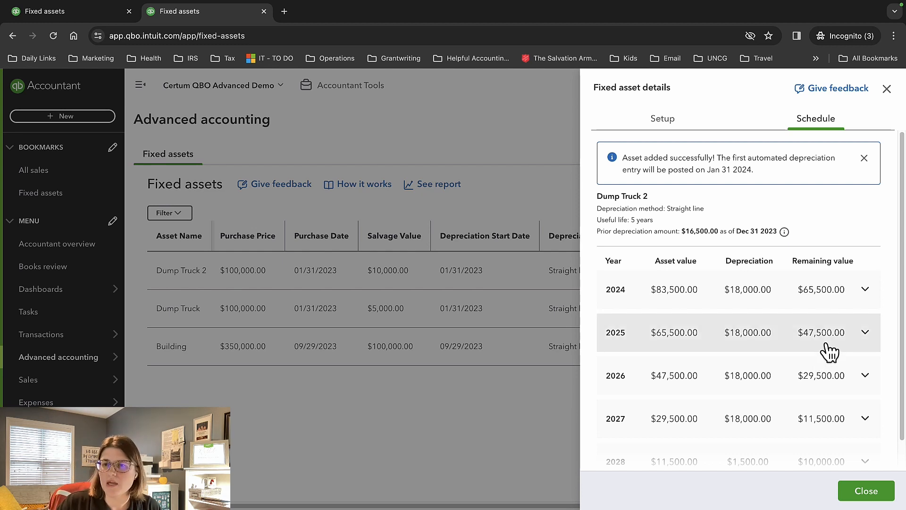
pyautogui.moveTo(647, 158)
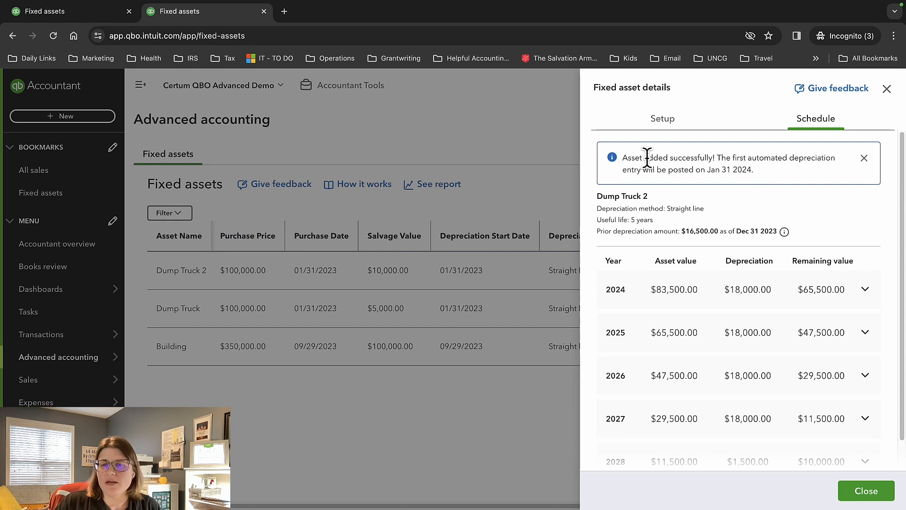
pyautogui.moveTo(780, 161)
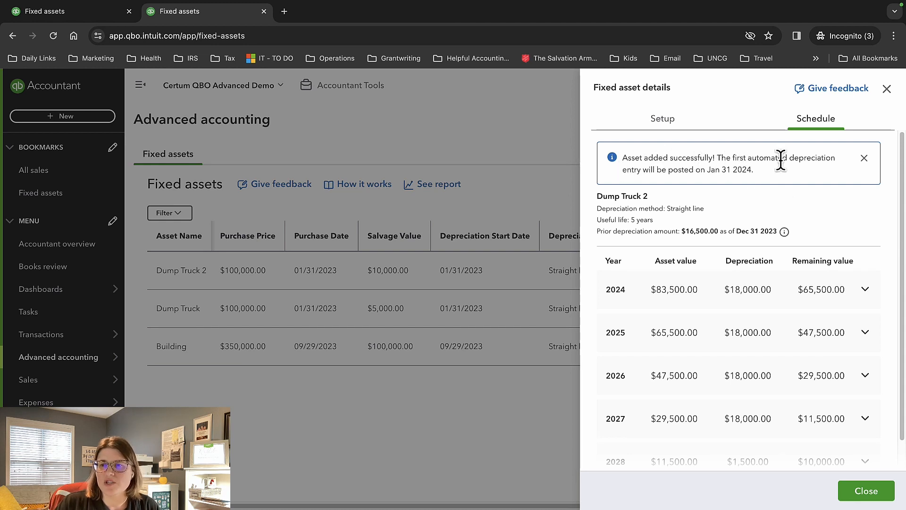
pyautogui.moveTo(729, 170)
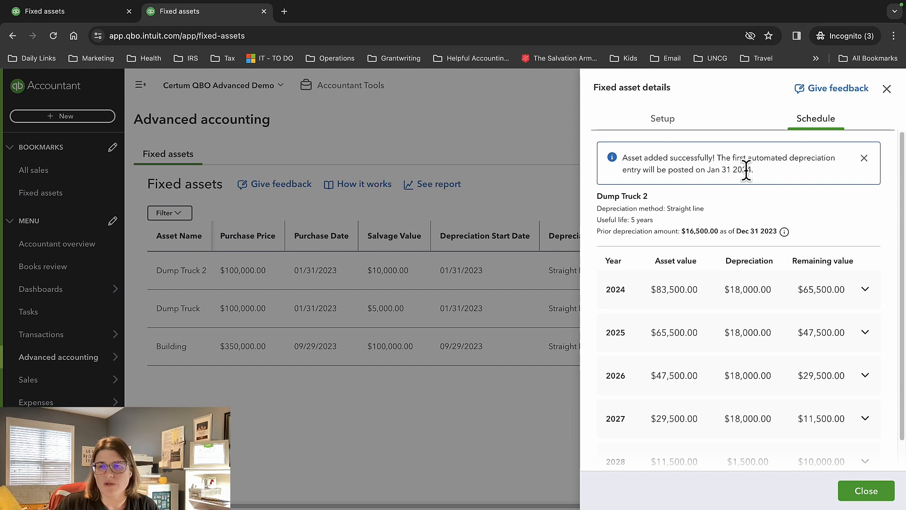
pyautogui.moveTo(815, 411)
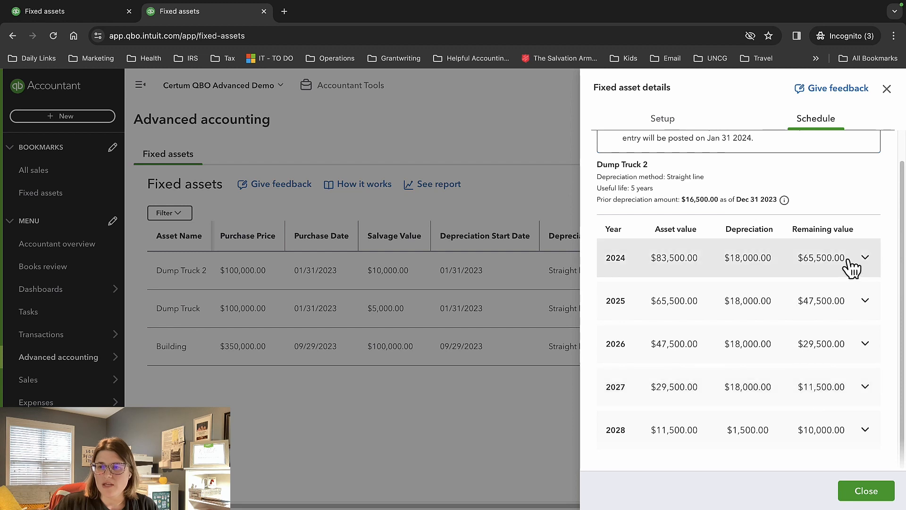
pyautogui.moveTo(867, 434)
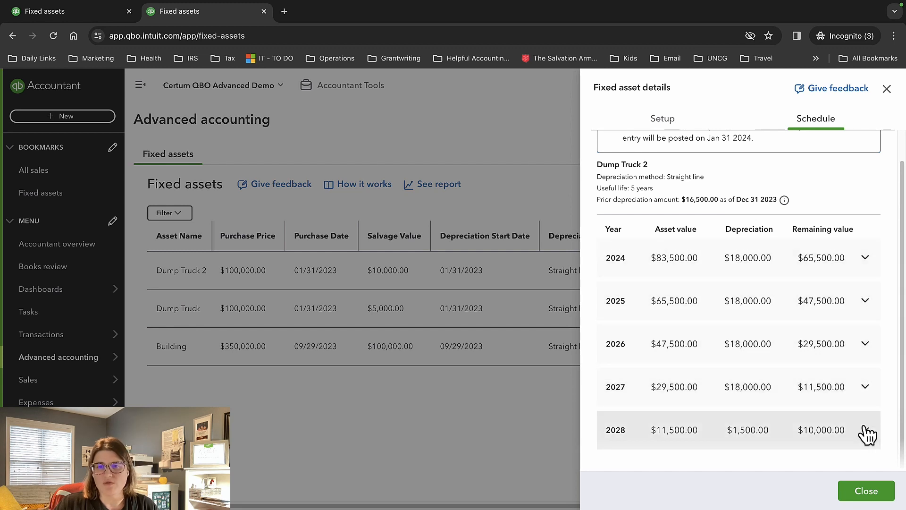
pyautogui.scroll(3)
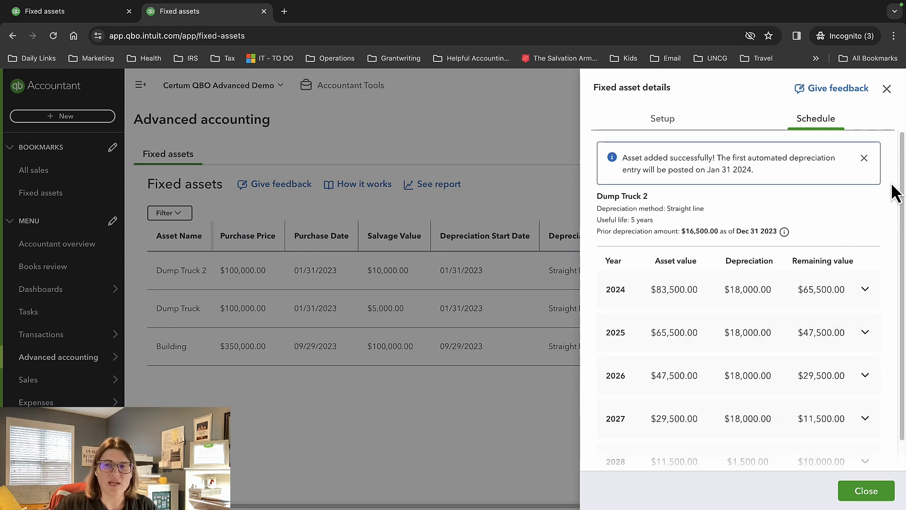
pyautogui.click(863, 158)
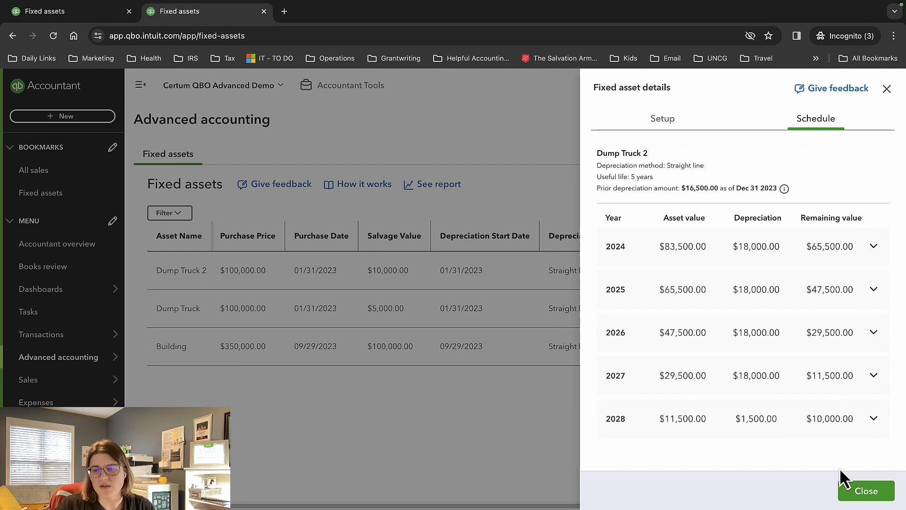
# Close the asset details to return to the list where Dump Truck 2 appears.
pyautogui.click(866, 490)
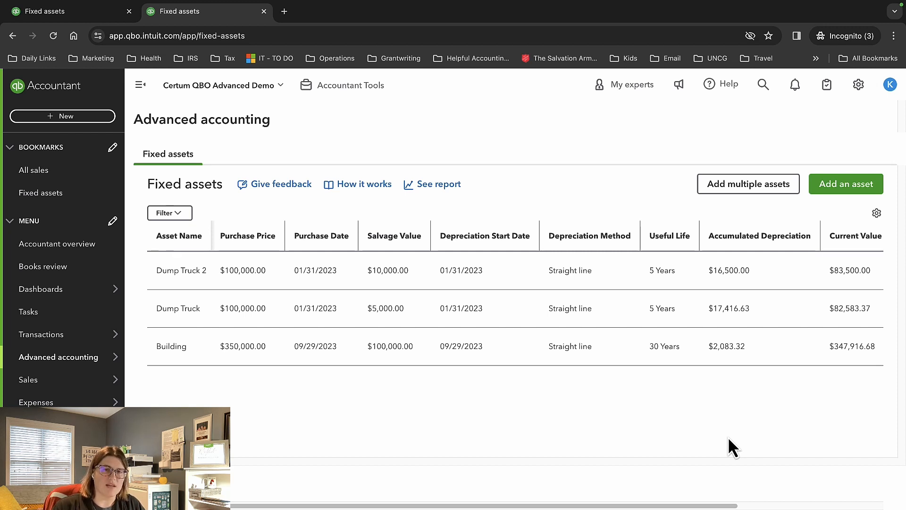
pyautogui.moveTo(665, 378)
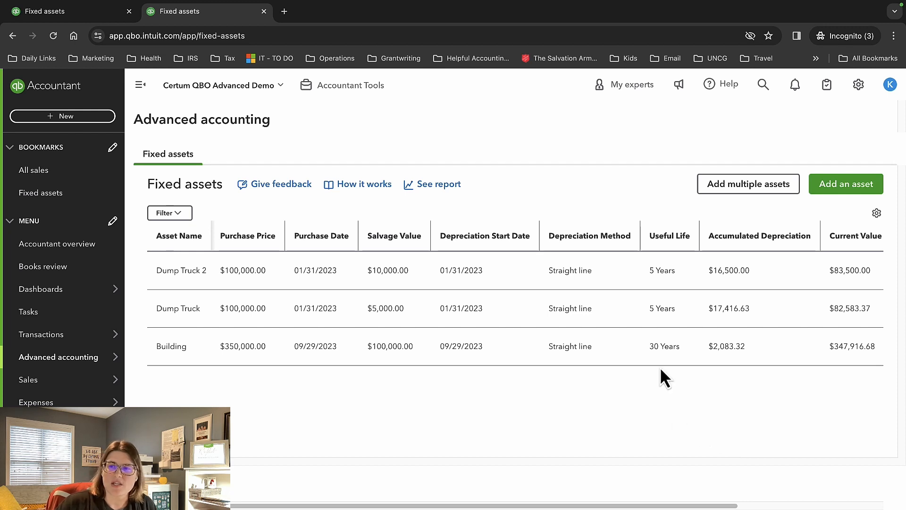
pyautogui.moveTo(523, 335)
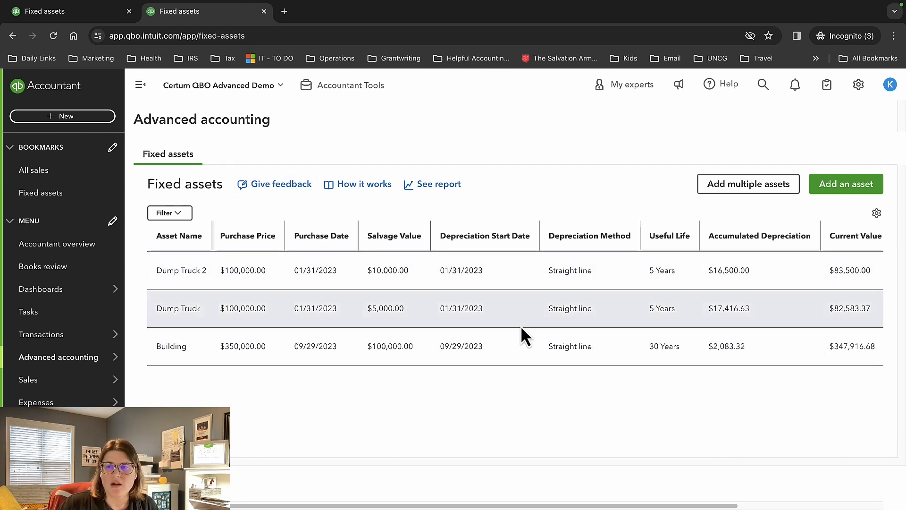
pyautogui.moveTo(432, 184)
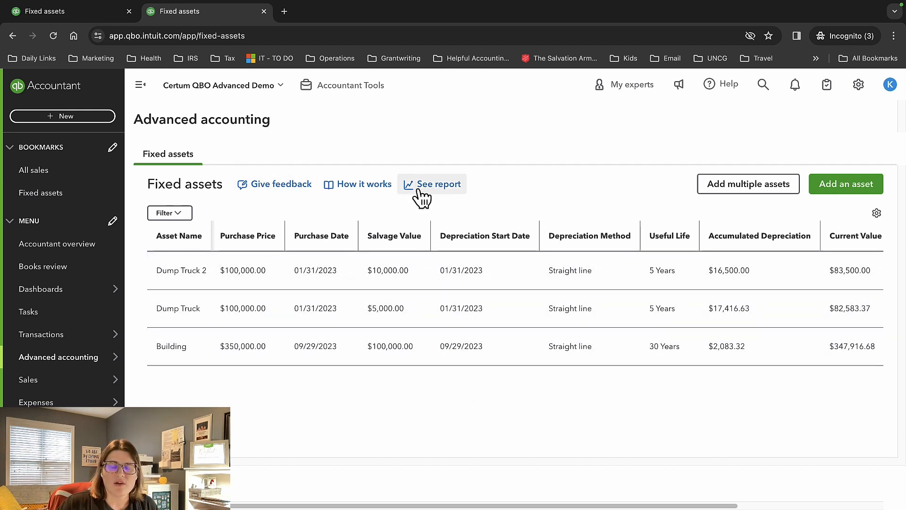
# Bring up the Fixed Asset Report listing Dump Truck 2, Building and Dump Truck.
pyautogui.click(437, 184)
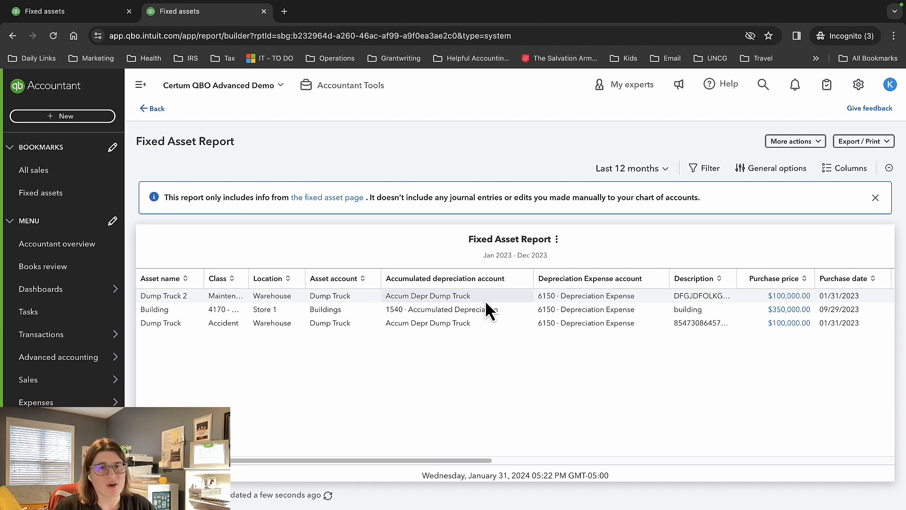
pyautogui.moveTo(466, 213)
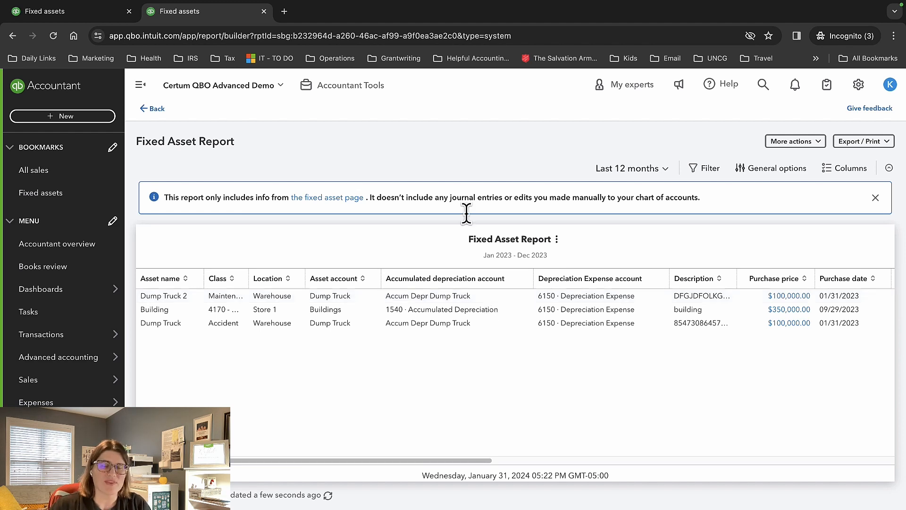